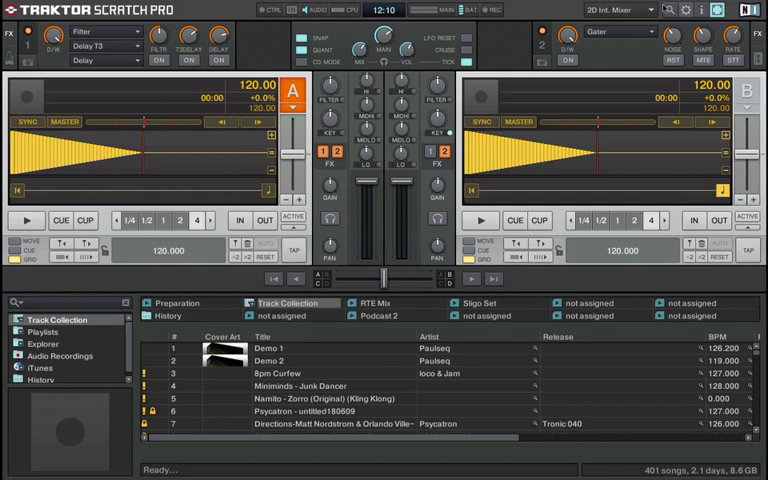
Try the 2D Ext. Mixer layout, then settle on 4D Int. Mixer with decks A–D
left_click(608, 10)
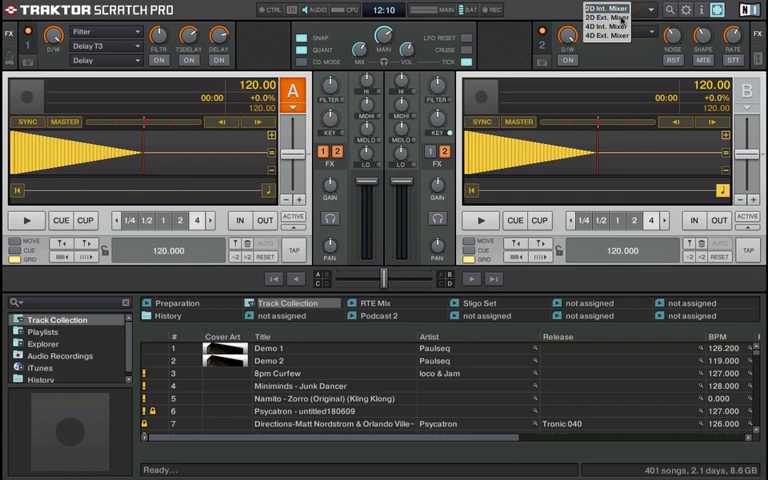
left_click(598, 18)
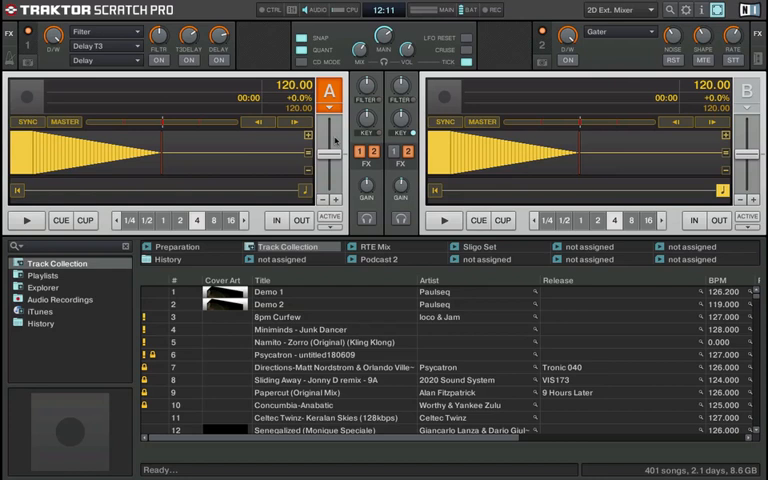
left_click(605, 9)
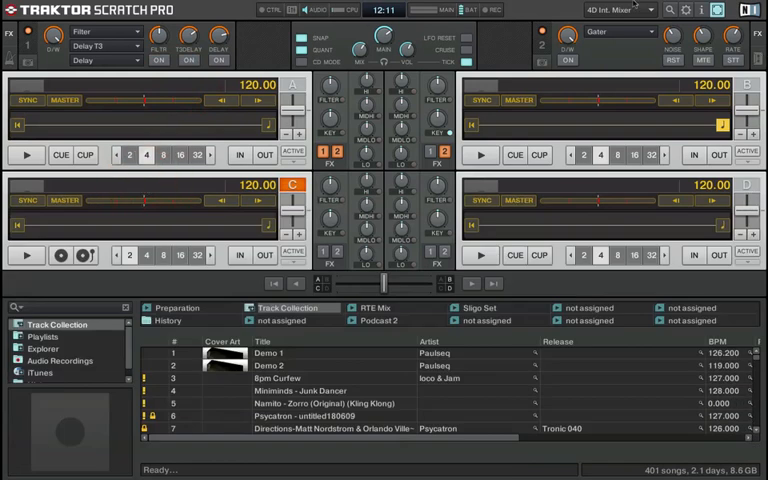
Switch to the 4D Ext. Mixer layout, then back to 2D Int. Mixer
left_click(620, 9)
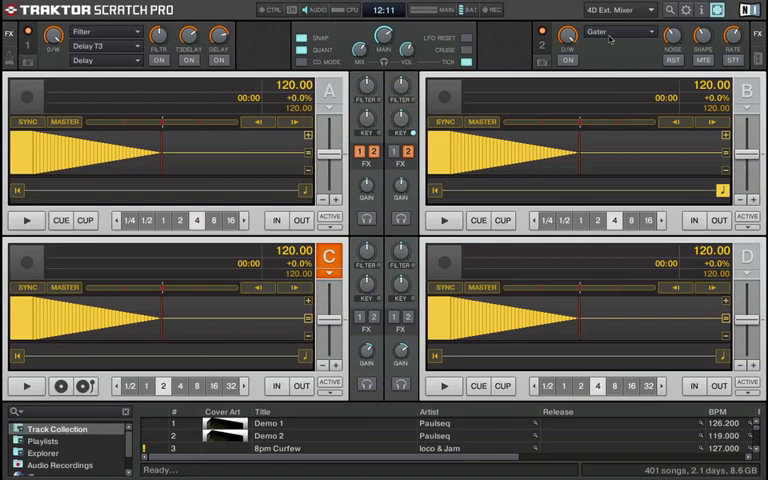
left_click(610, 9)
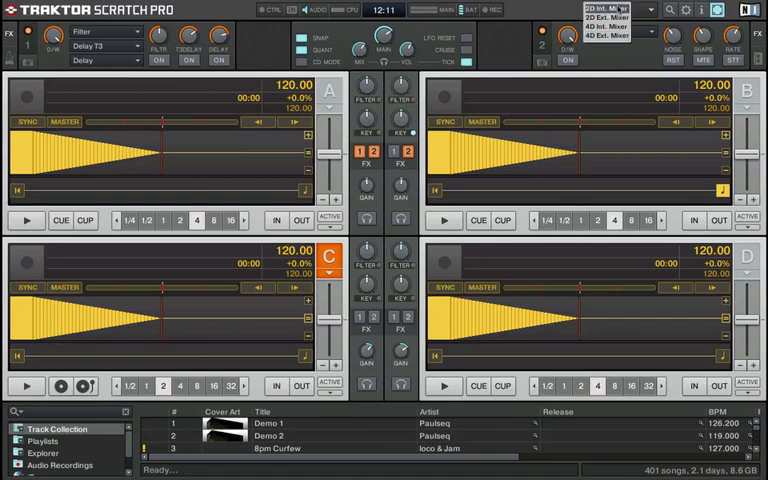
left_click(603, 9)
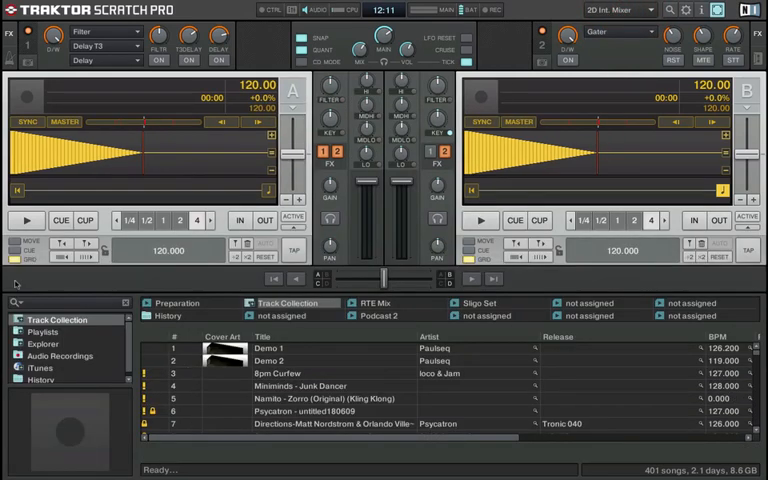
Search the browser for 'psyc' and load Deeper Shades Of Black onto deck A
type("psycatron")
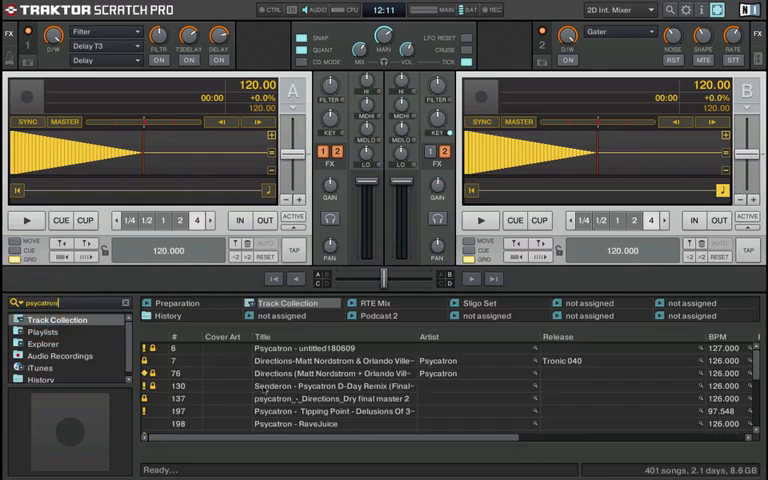
scroll("down", 3)
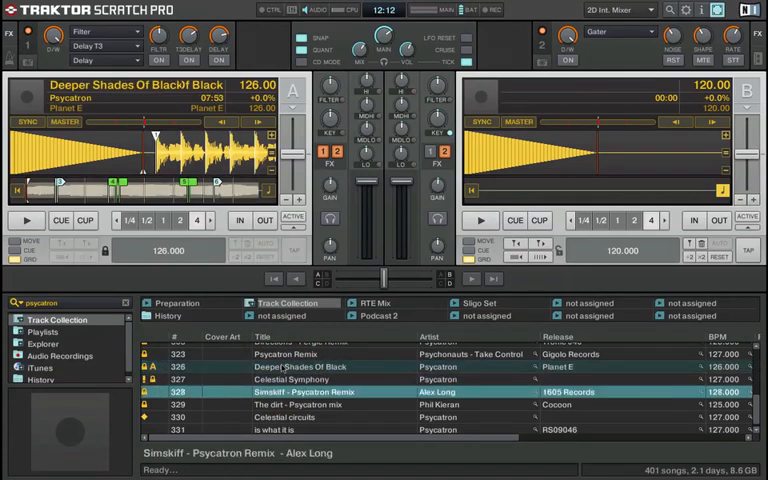
left_click(300, 417)
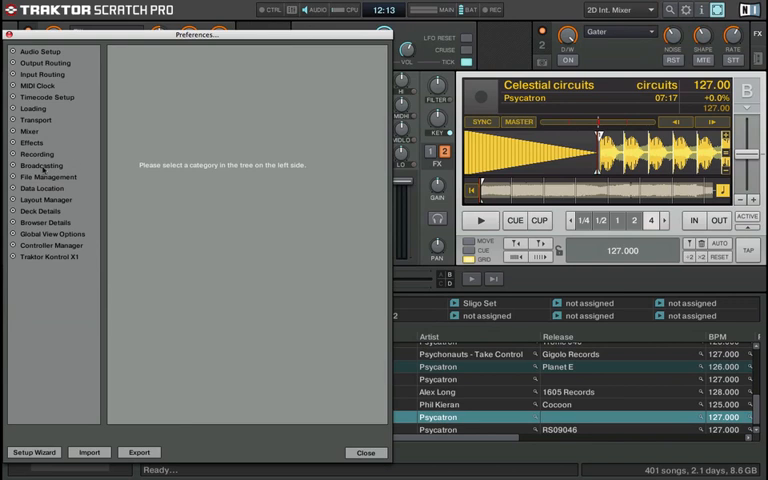
Set the Top Row's first deck heading field to Gain, back to Title, then close Preferences
left_click(42, 211)
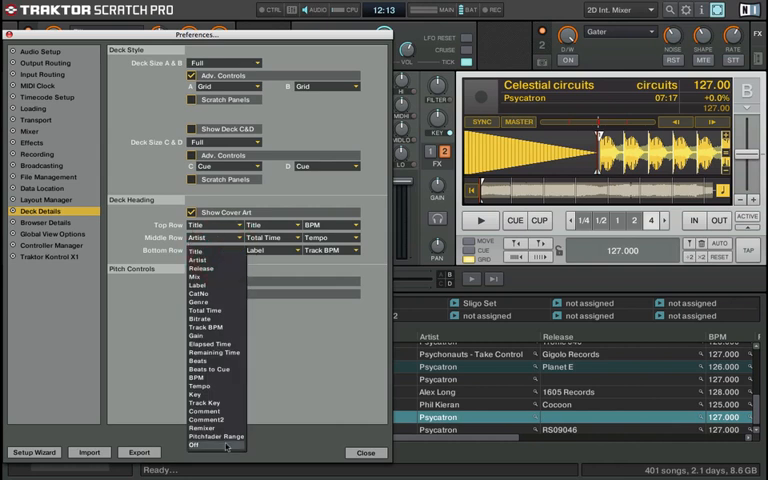
mouse_move(208, 361)
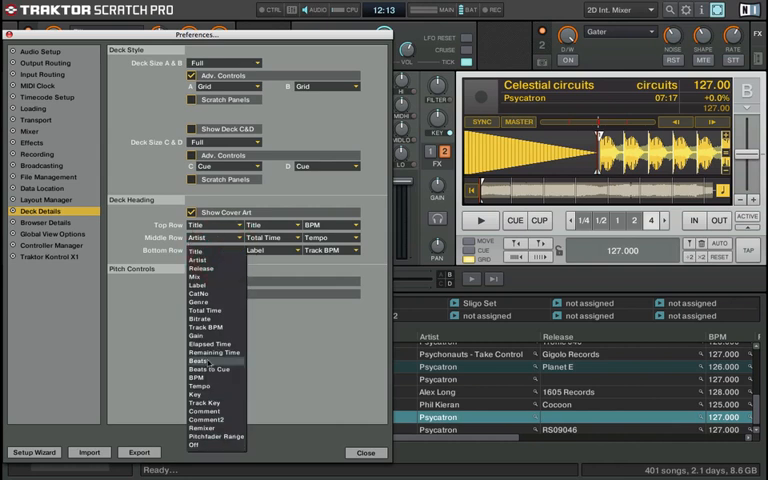
mouse_move(205, 333)
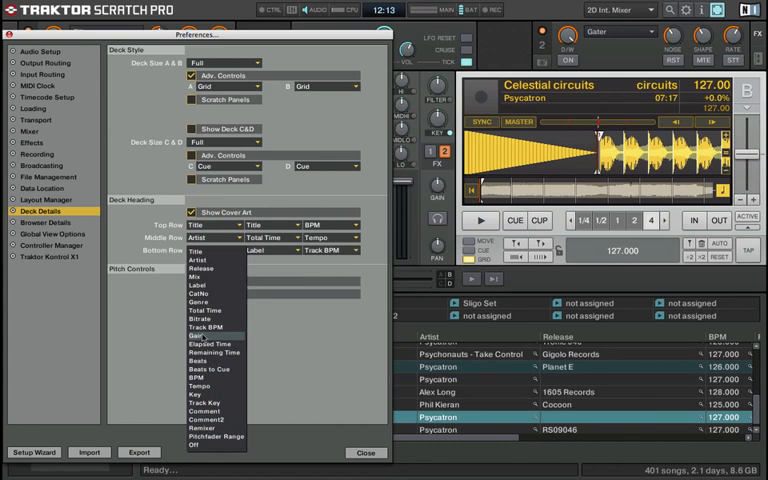
mouse_move(200, 298)
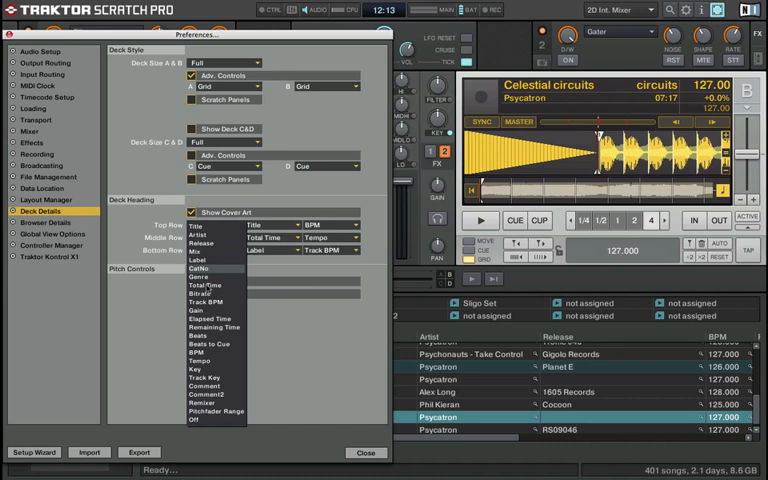
left_click(200, 308)
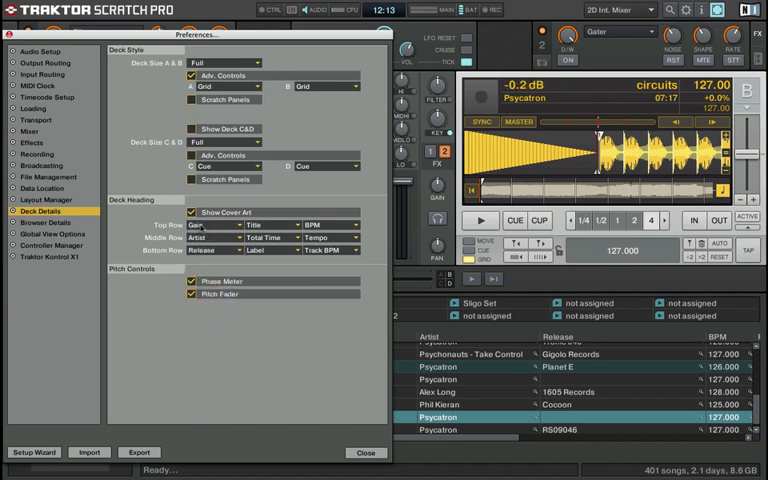
left_click(210, 224)
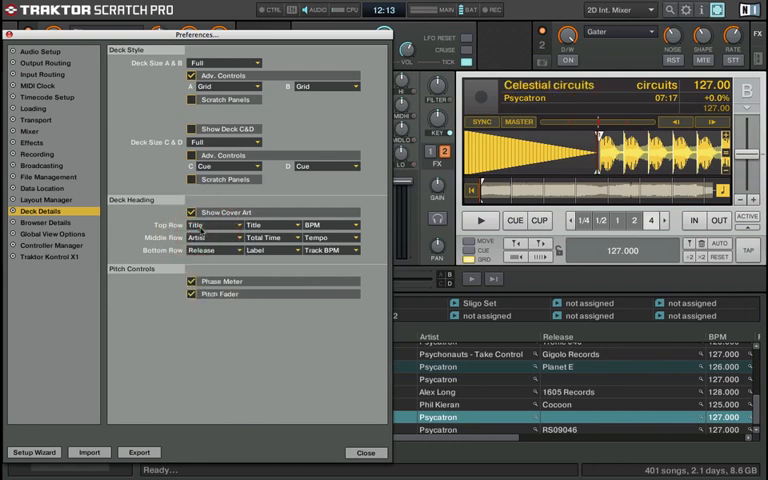
left_click(366, 453)
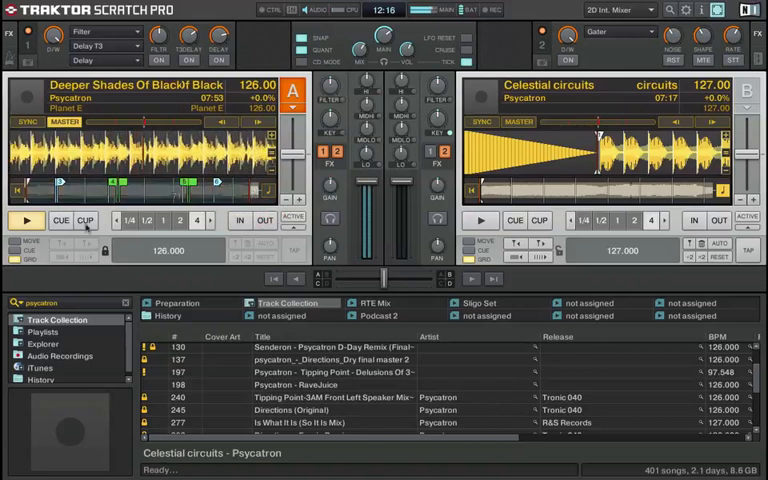
left_click(19, 220)
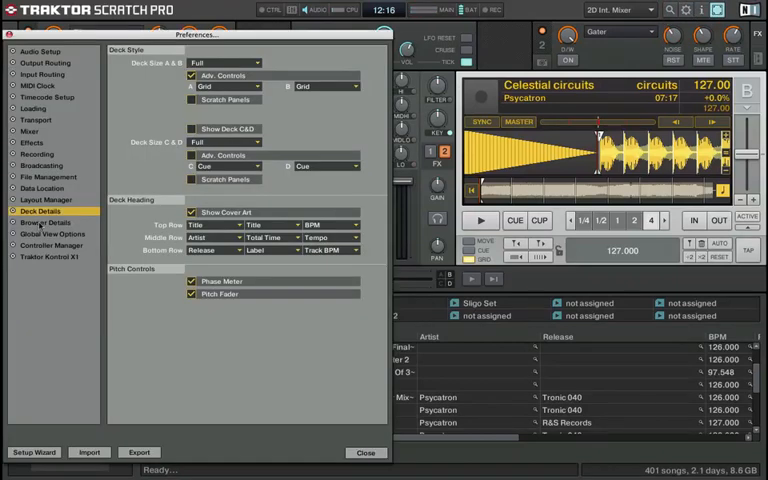
left_click(43, 222)
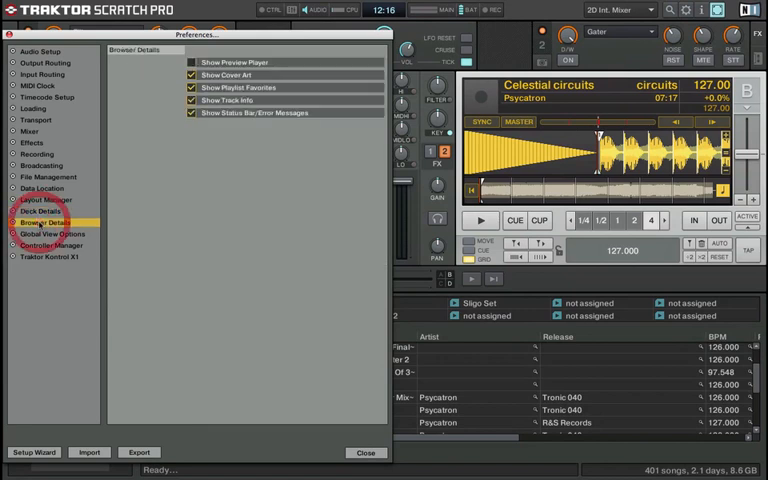
left_click(50, 233)
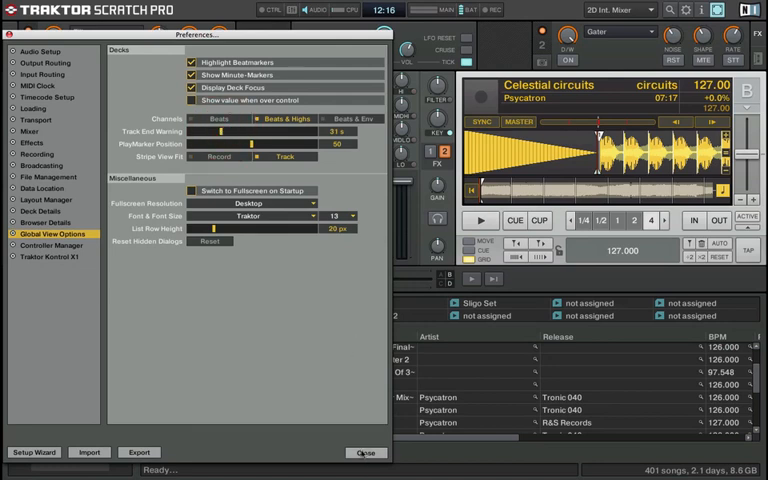
left_click(365, 452)
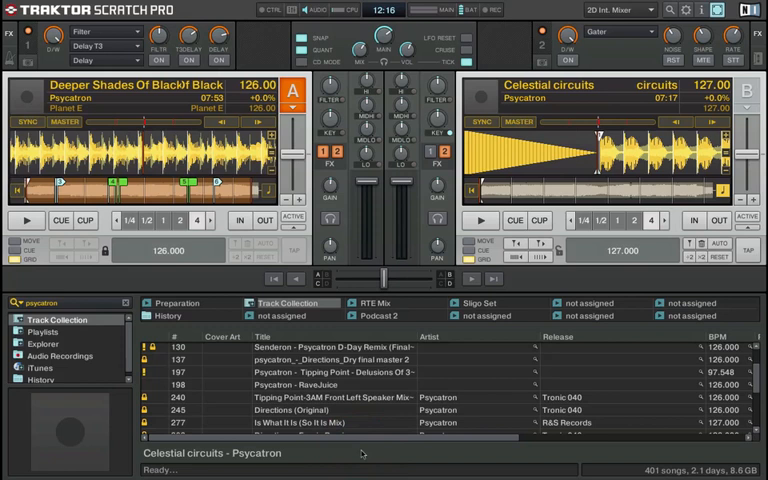
mouse_move(213, 418)
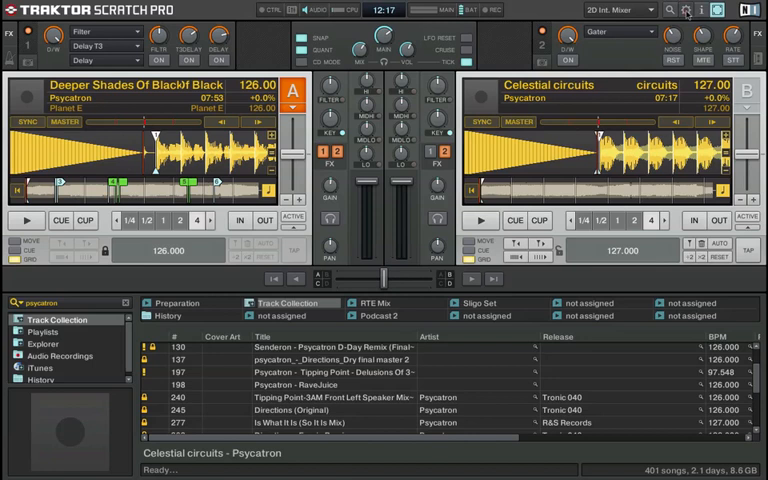
left_click(691, 9)
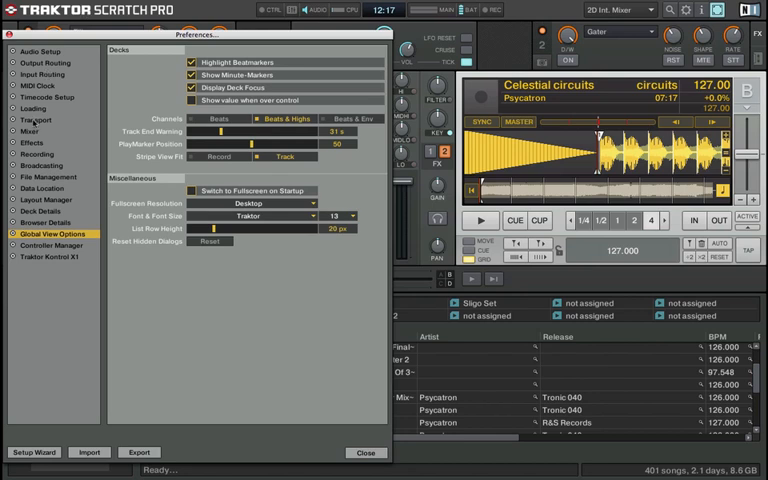
left_click(35, 120)
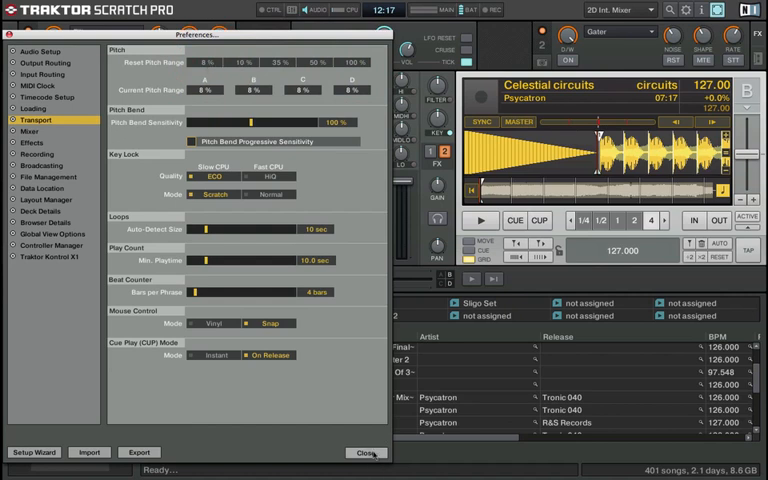
left_click(364, 452)
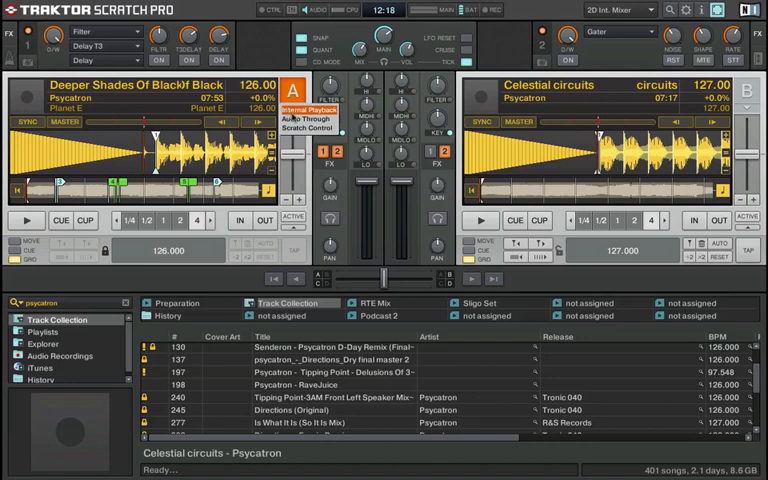
Set deck A's mode to Audio Through
left_click(312, 111)
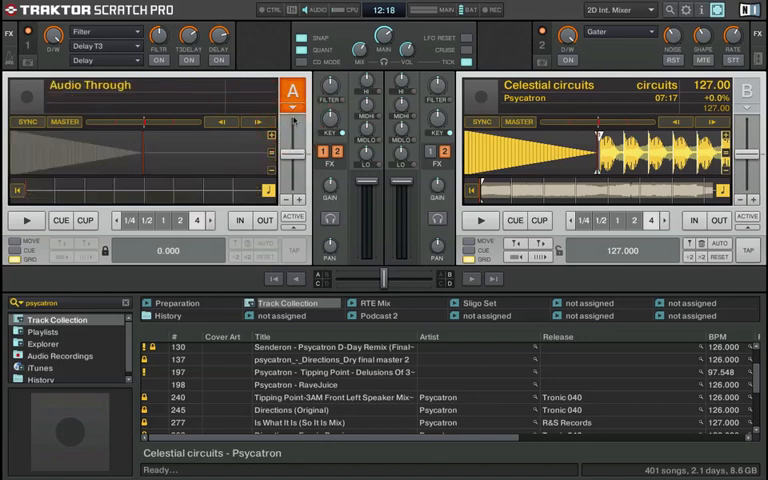